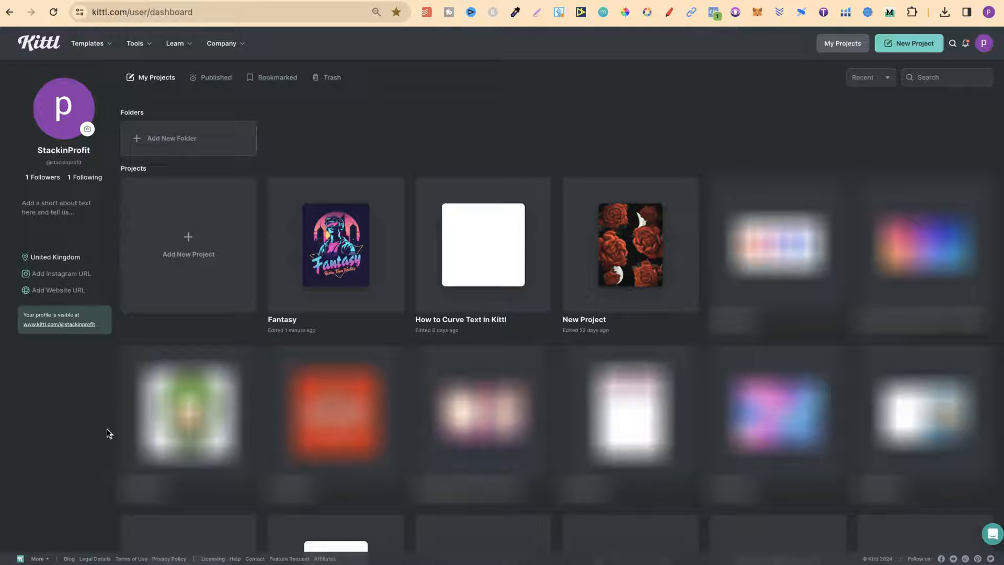
# Select the Fantasy project card and move it to the trash.
pyautogui.click(277, 188)
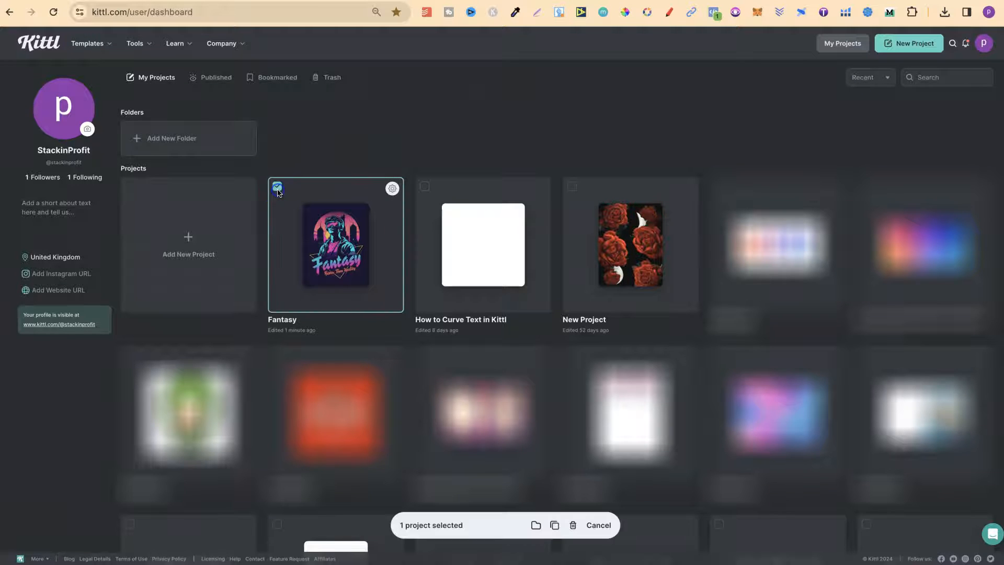
pyautogui.click(571, 525)
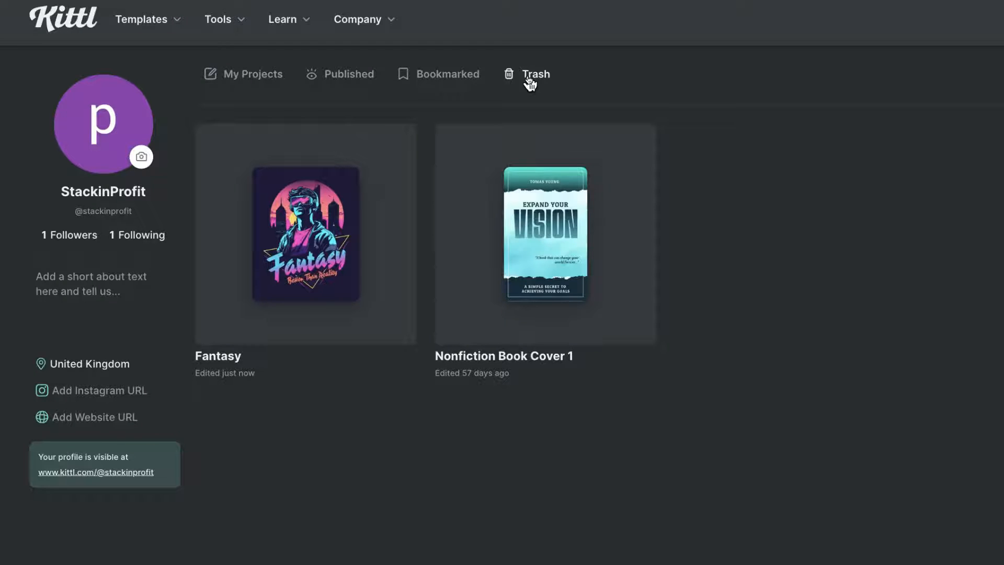
pyautogui.moveTo(305, 234)
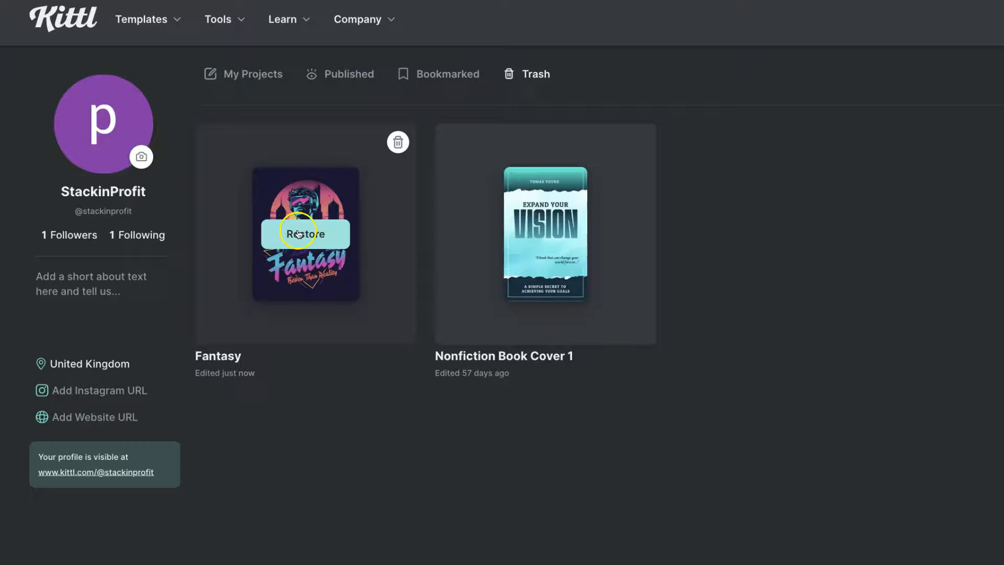
pyautogui.moveTo(305, 233)
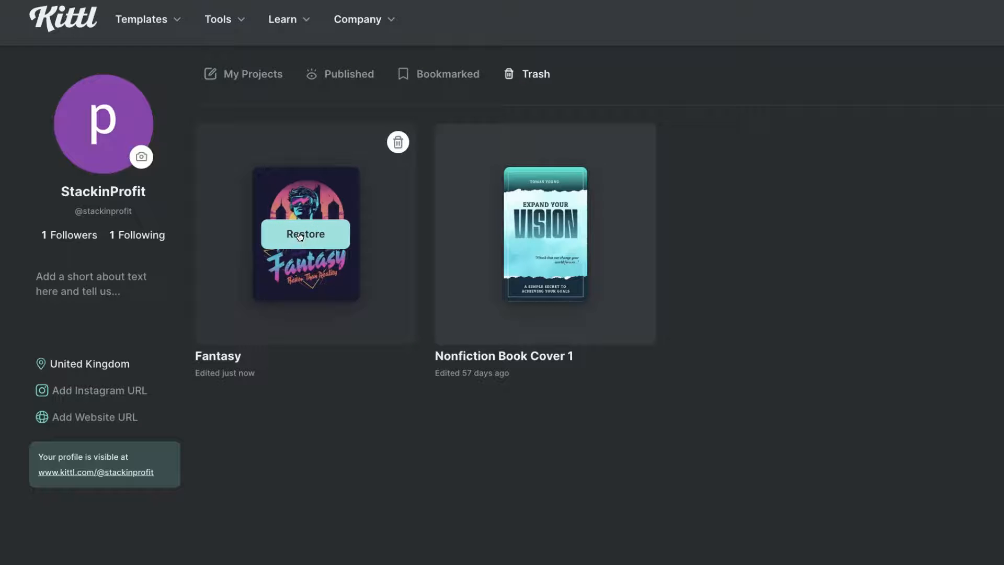
# Restore the Fantasy project from Trash, leaving Nonfiction Book Cover 1 there.
pyautogui.click(305, 234)
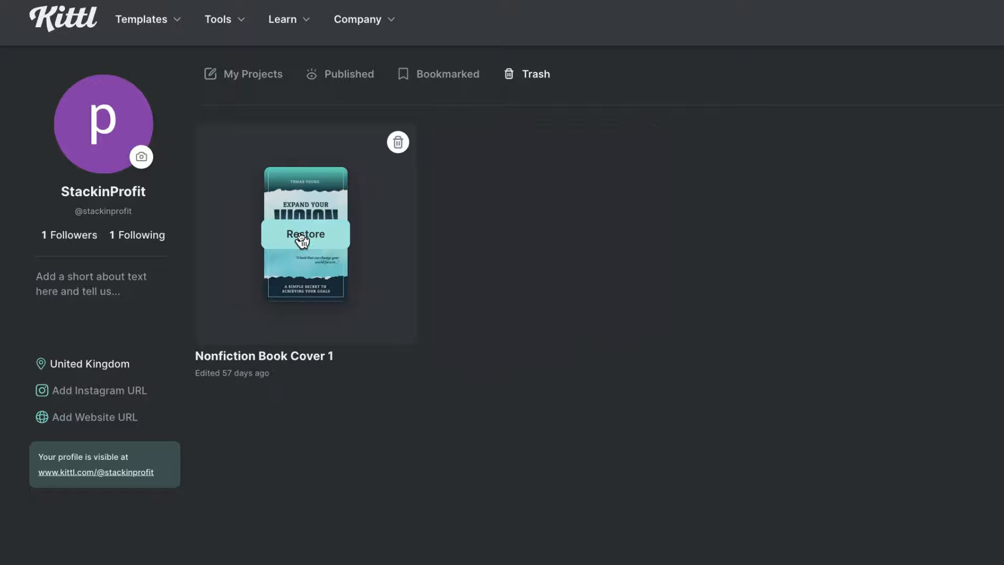
pyautogui.click(306, 234)
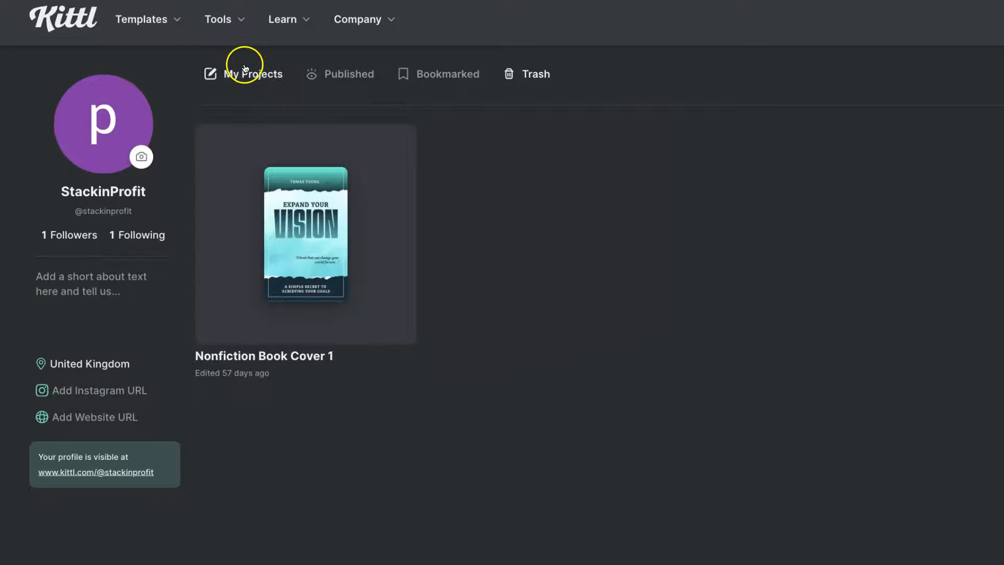
# Switch to My Projects to see the restored Fantasy project.
pyautogui.click(251, 74)
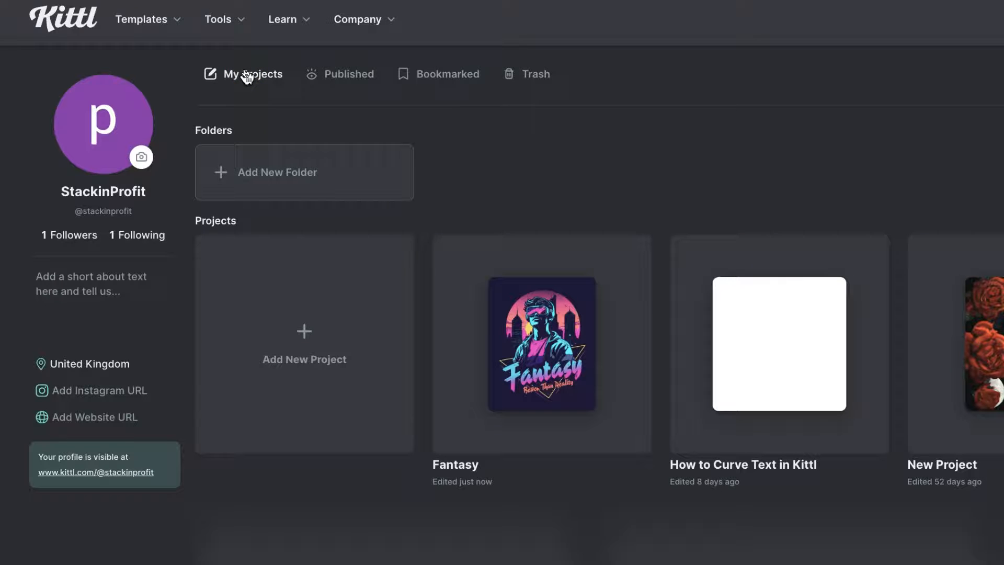
pyautogui.moveTo(548, 143)
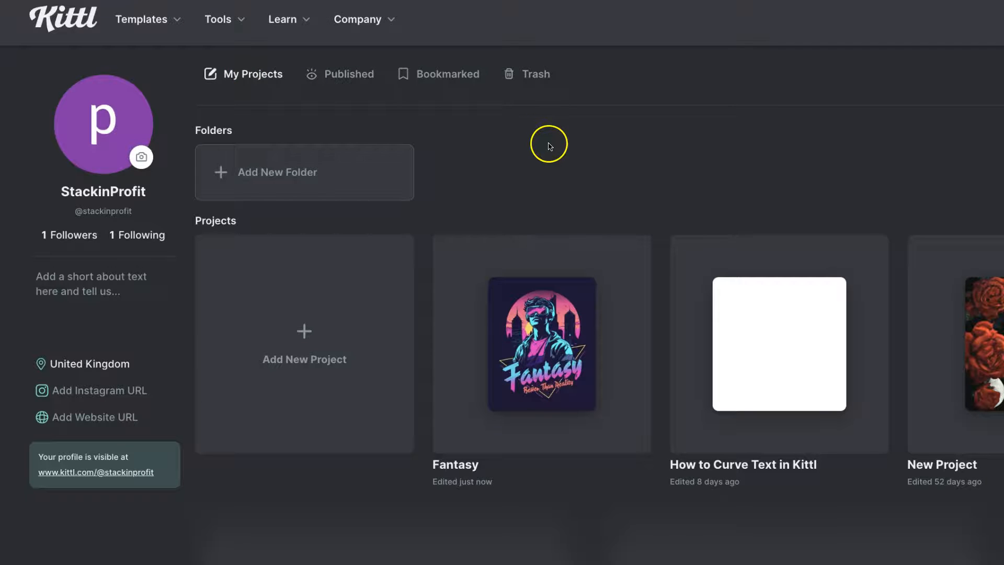
pyautogui.moveTo(536, 469)
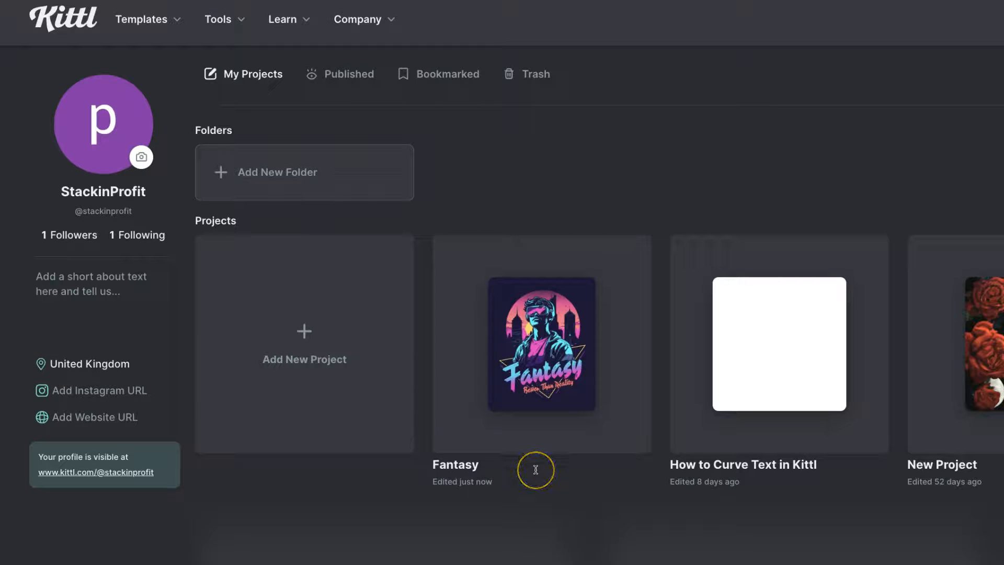
pyautogui.moveTo(536, 467)
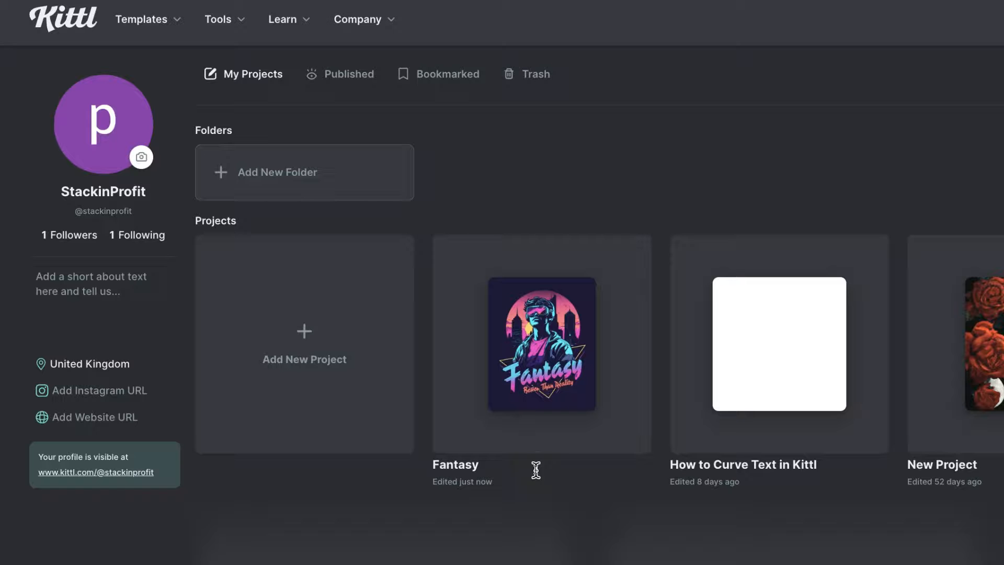